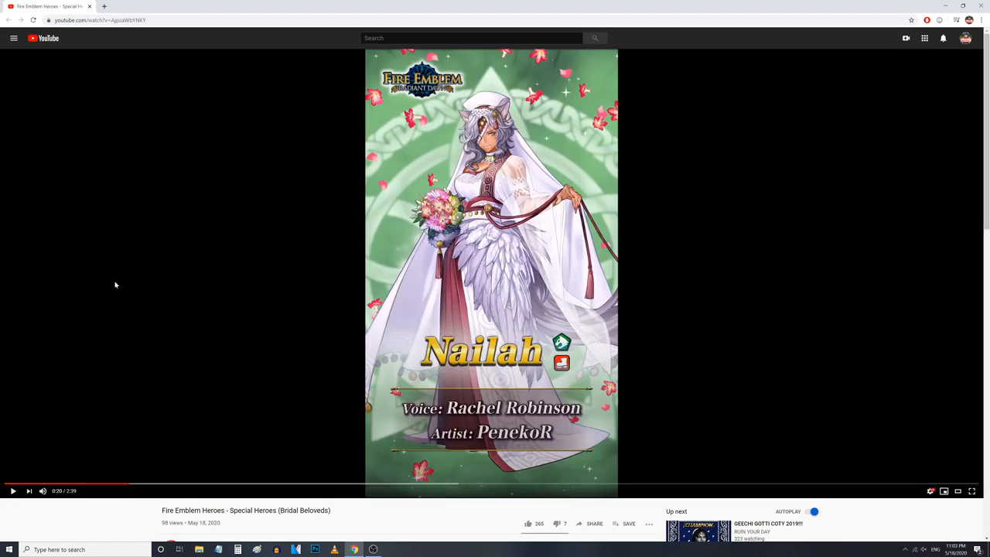
pyautogui.moveTo(117, 276)
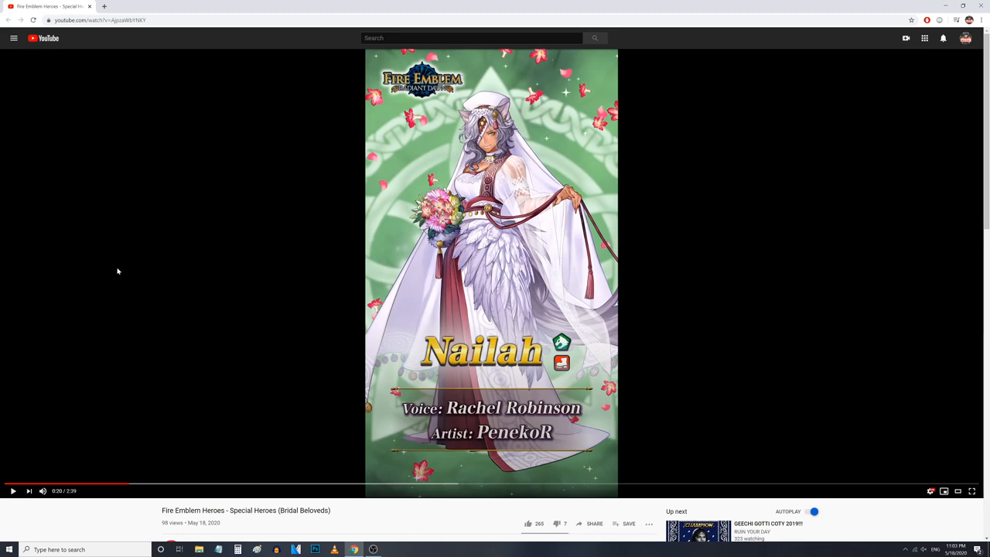
# - Resume the trailer from Nailah's artwork and past her skills to Oboro's skills
pyautogui.click(12, 490)
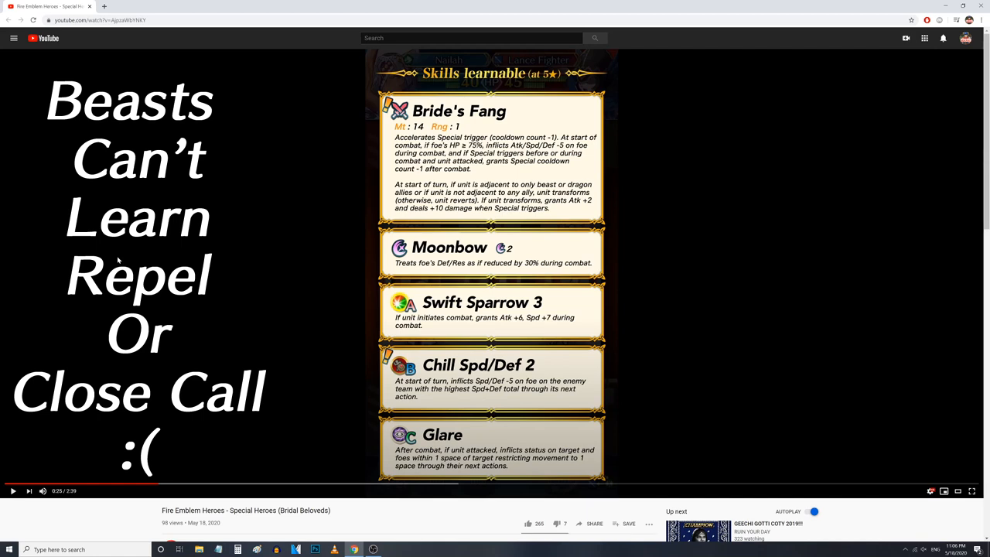
pyautogui.click(12, 490)
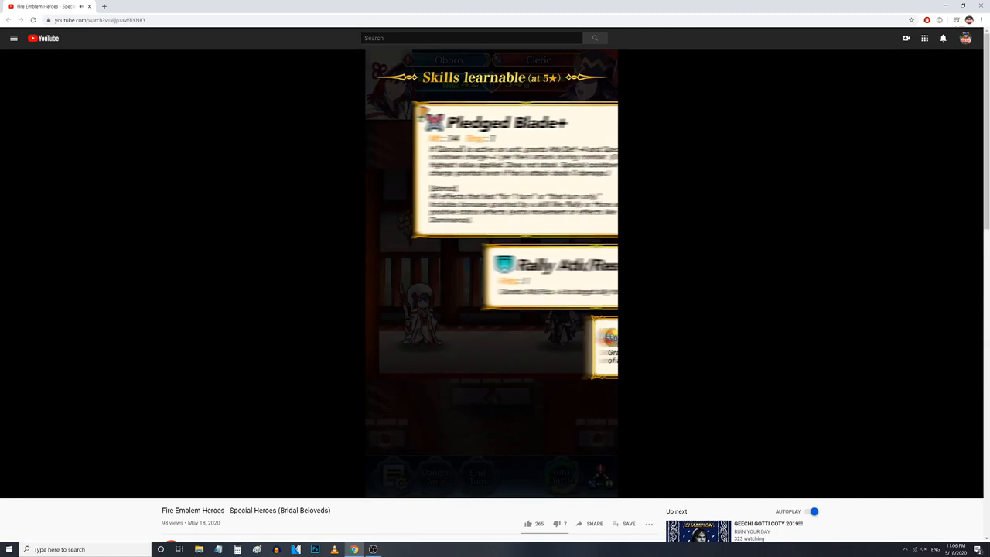
pyautogui.moveTo(121, 257)
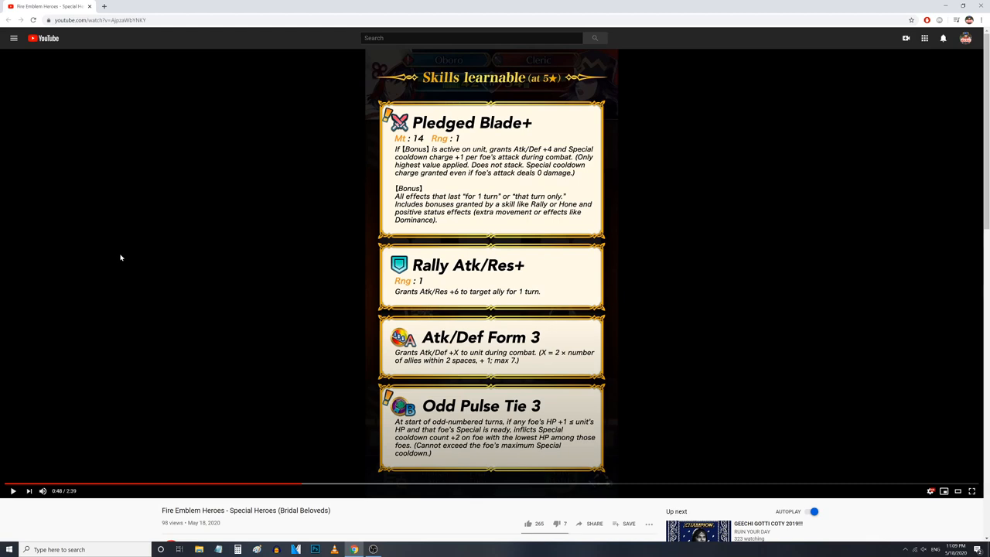
pyautogui.moveTo(127, 252)
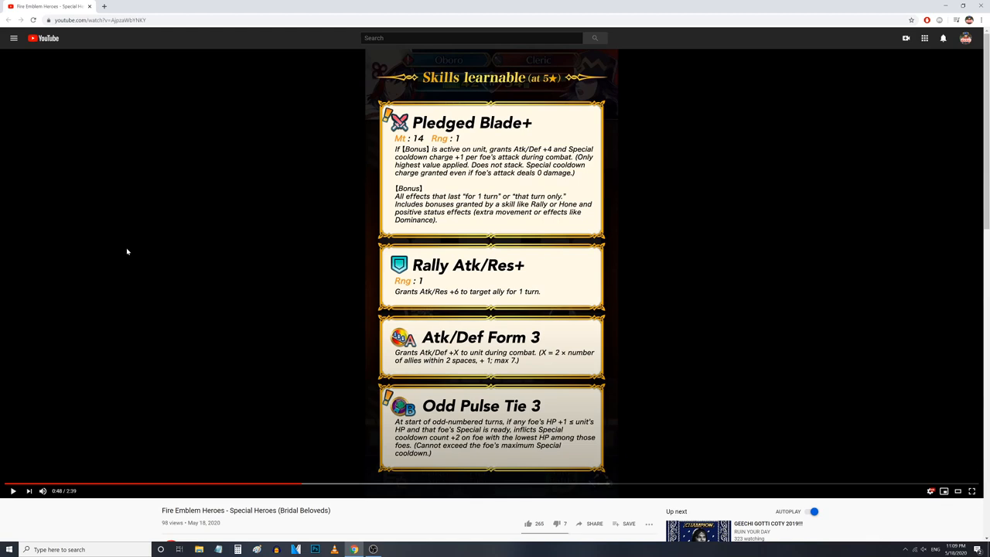
# - Resume the trailer past the Pledged Blade+ and Groom's Wing skill lists
pyautogui.click(13, 491)
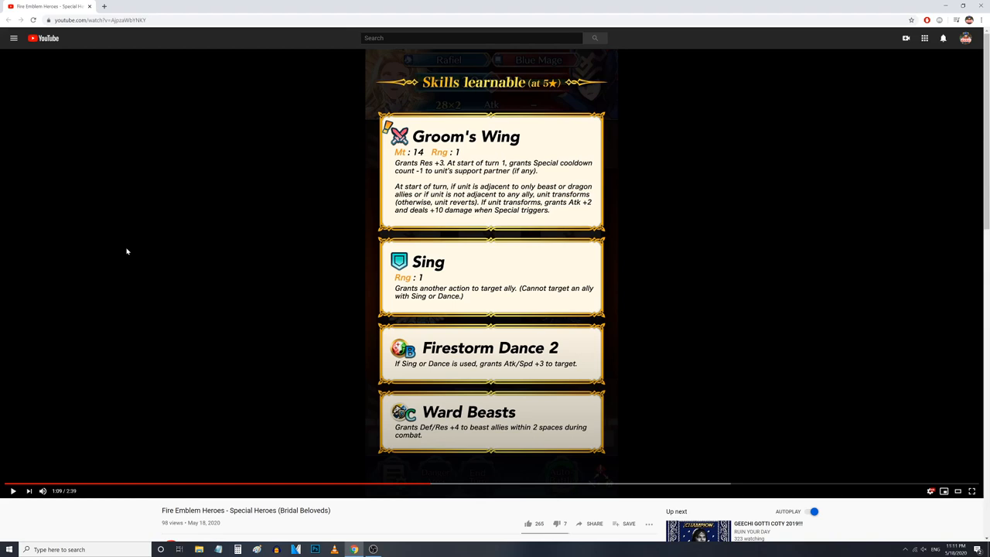
pyautogui.click(13, 491)
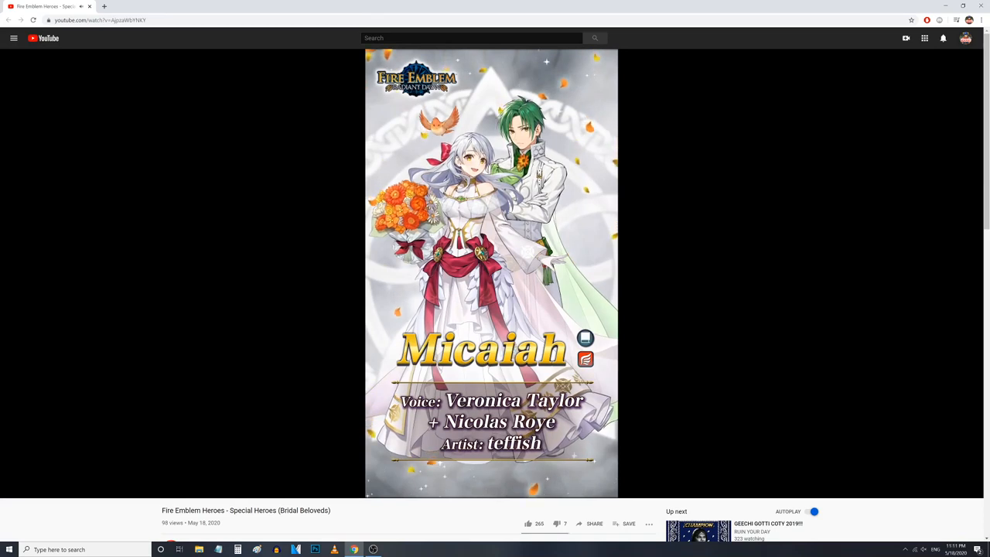
pyautogui.moveTo(127, 250)
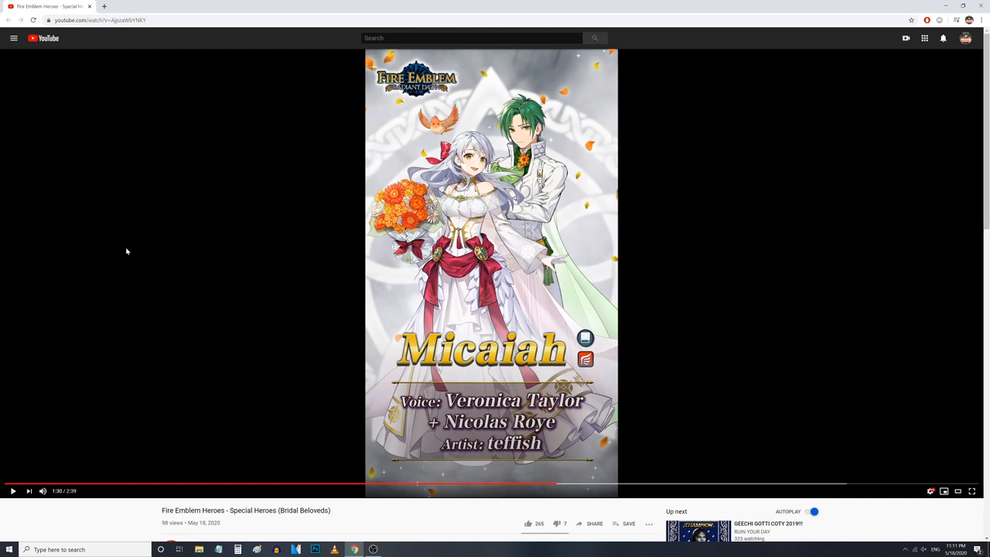
# - Resume the trailer from Micaiah's artwork to her Joyful Vows skill list
pyautogui.click(12, 490)
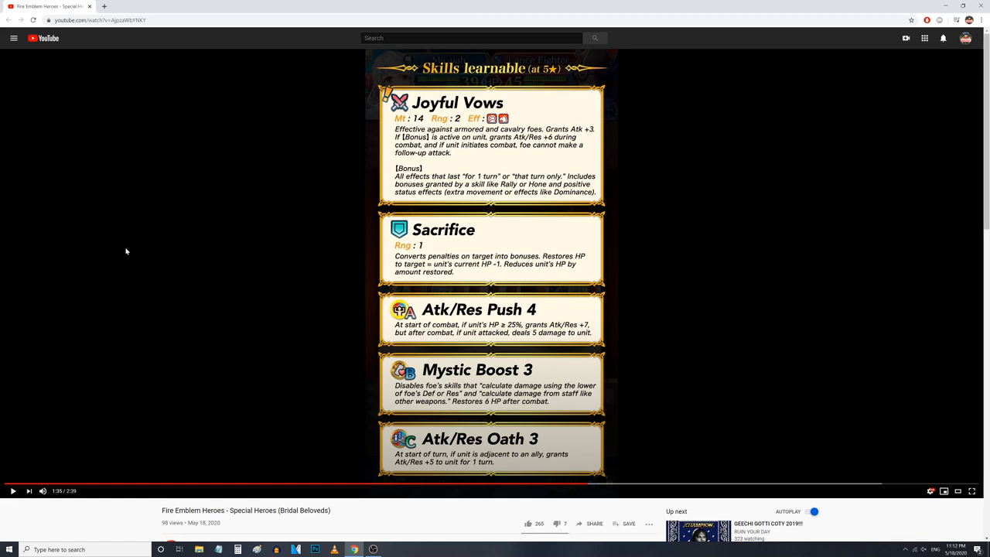
# - Continue the trailer past Micaiah's Joyful Vows skills to the Duo Skill card
pyautogui.click(14, 491)
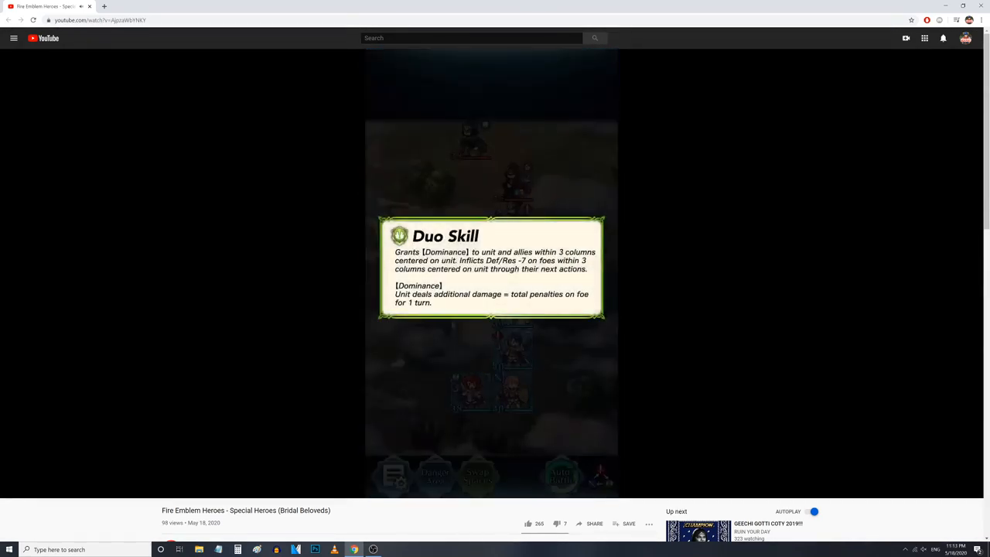
pyautogui.moveTo(126, 251)
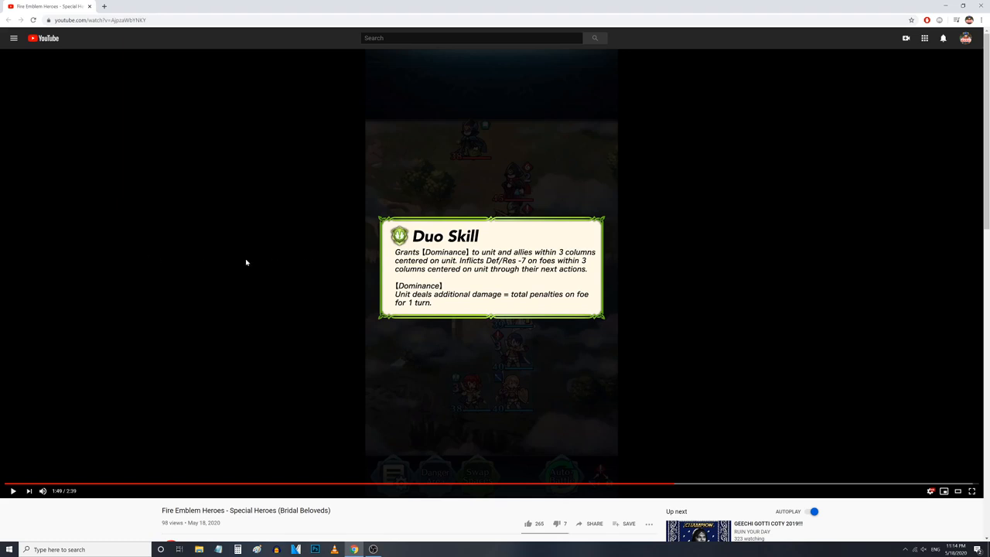
pyautogui.moveTo(227, 262)
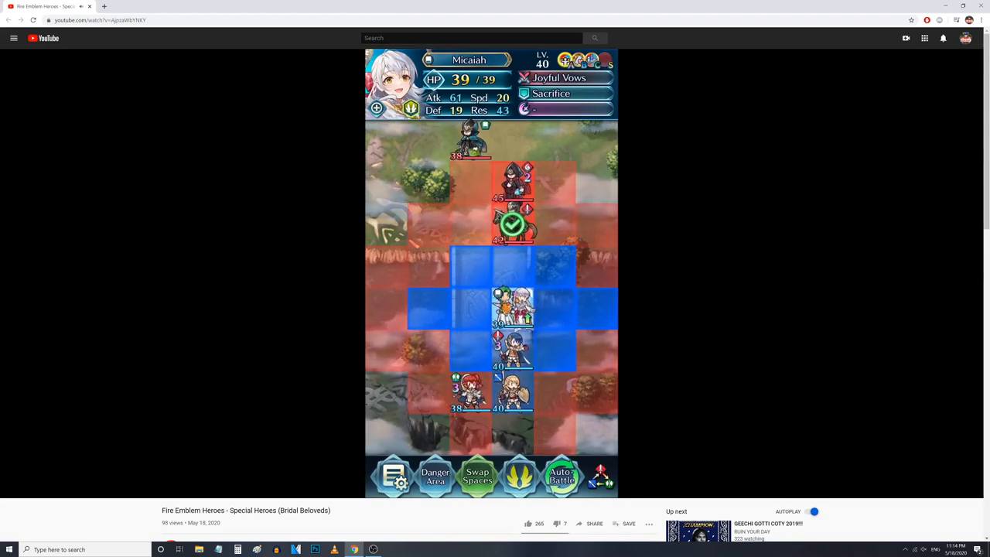
# - Toggle the trailer's playback so it moves past Micaiah's stats to the chapel map
pyautogui.click(512, 224)
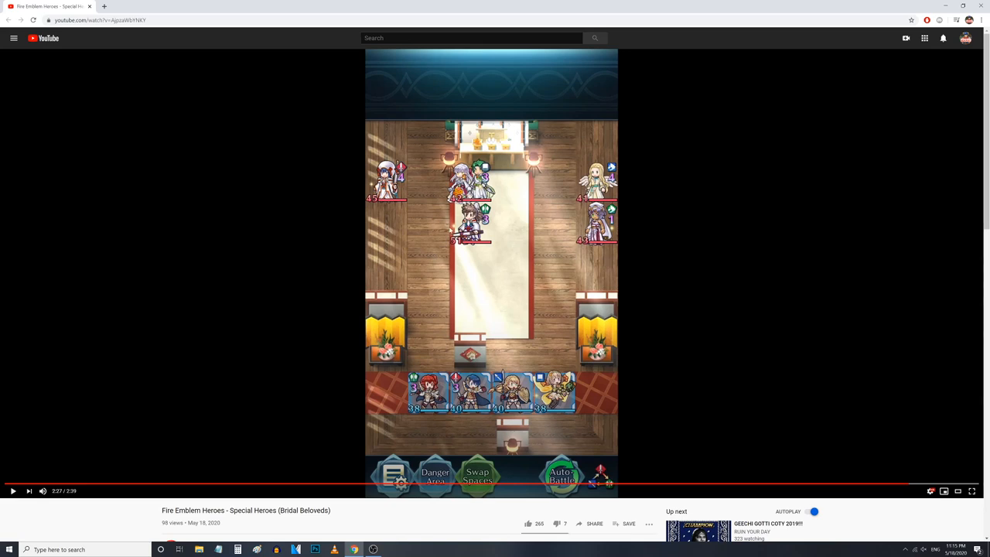
pyautogui.moveTo(421, 211)
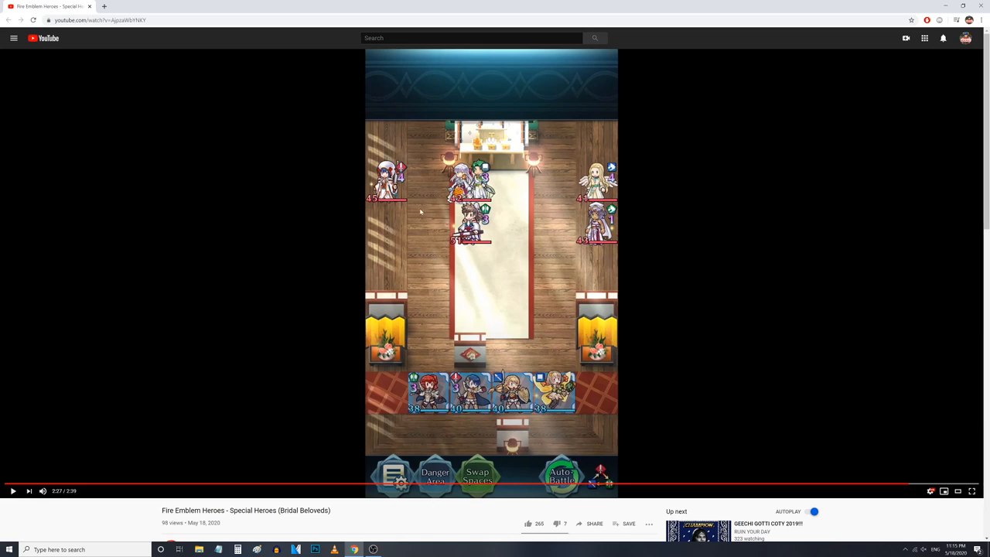
pyautogui.moveTo(297, 239)
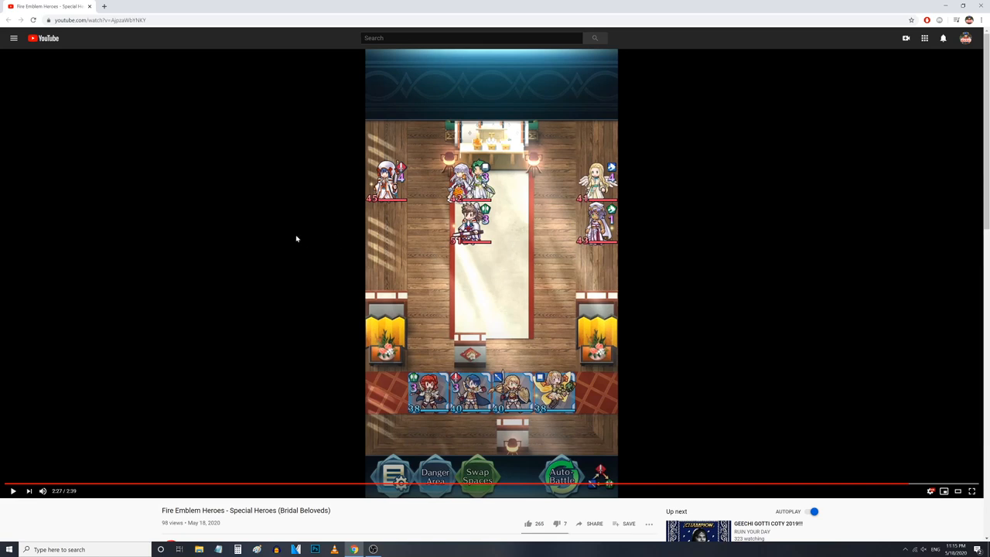
# - Resume the trailer from the chapel map to the Special Heroes event dates card
pyautogui.click(13, 490)
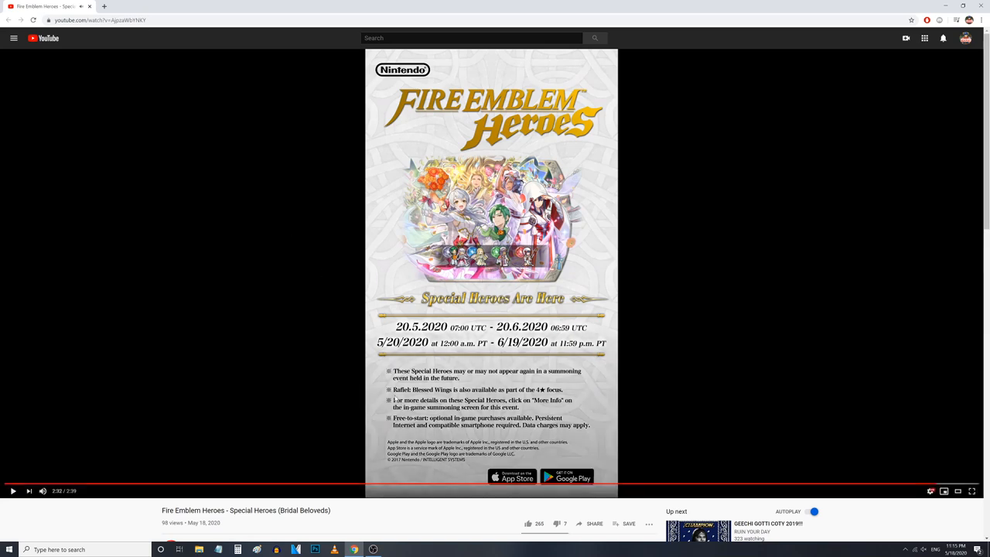
pyautogui.moveTo(303, 377)
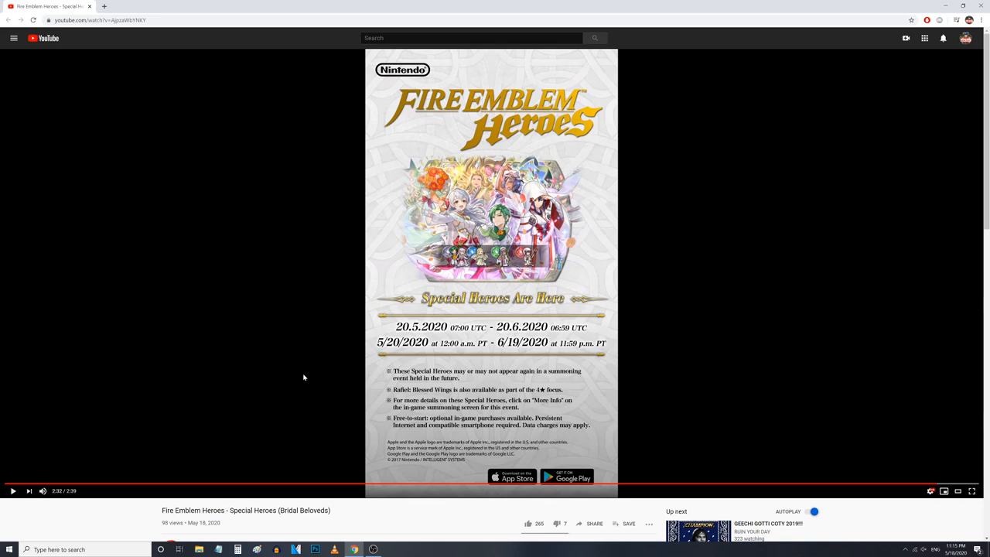
# - Play the trailer to its end, then seek back to Micaiah's artwork near 1:27
pyautogui.click(13, 490)
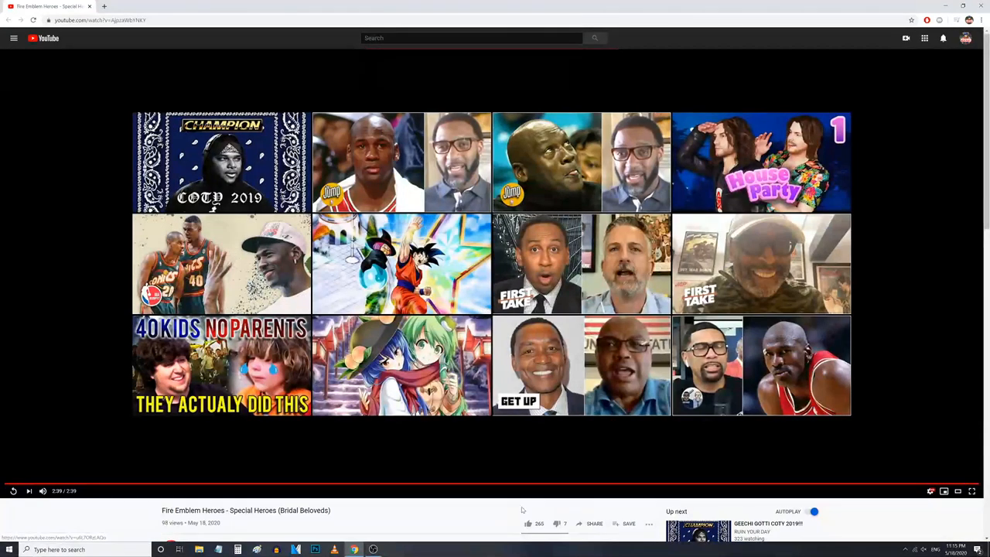
pyautogui.click(526, 485)
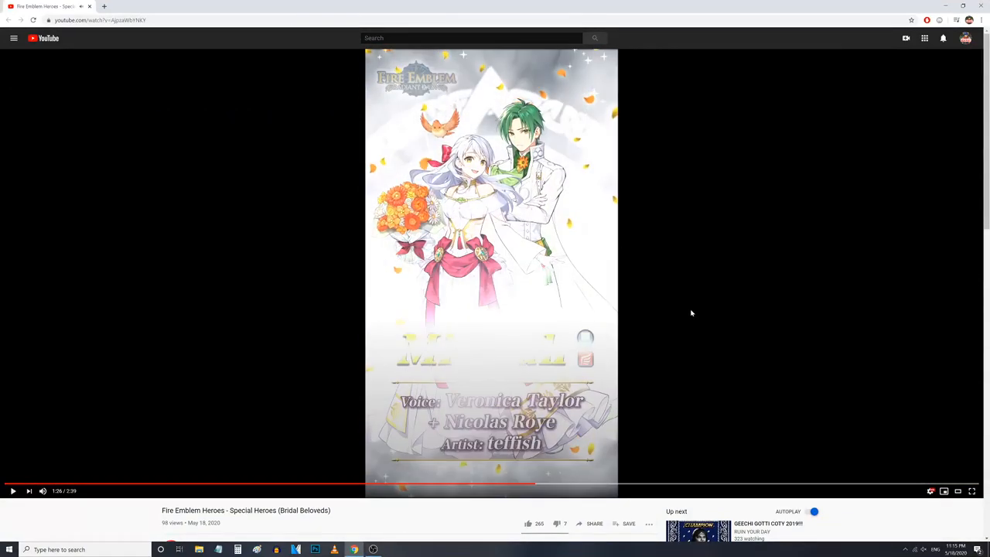
pyautogui.moveTo(307, 235)
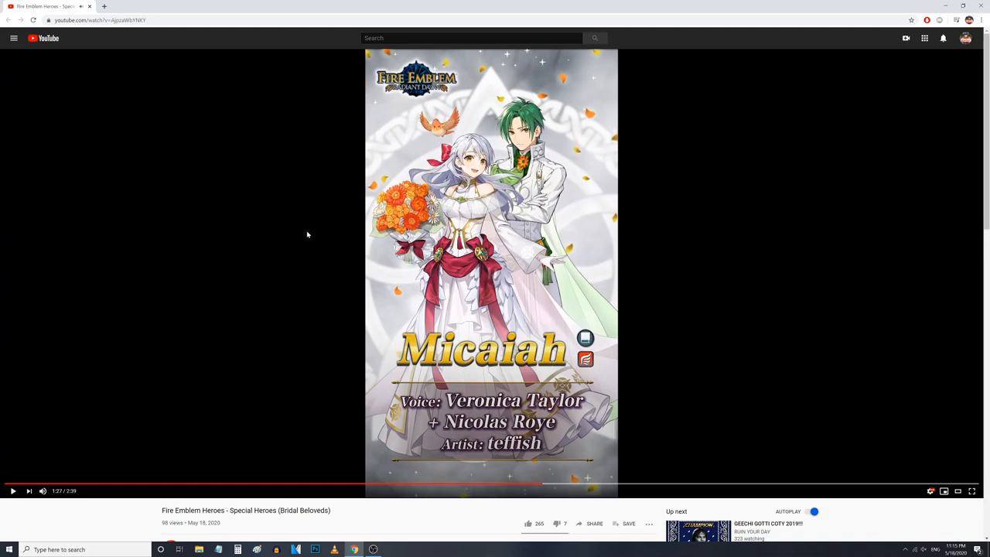